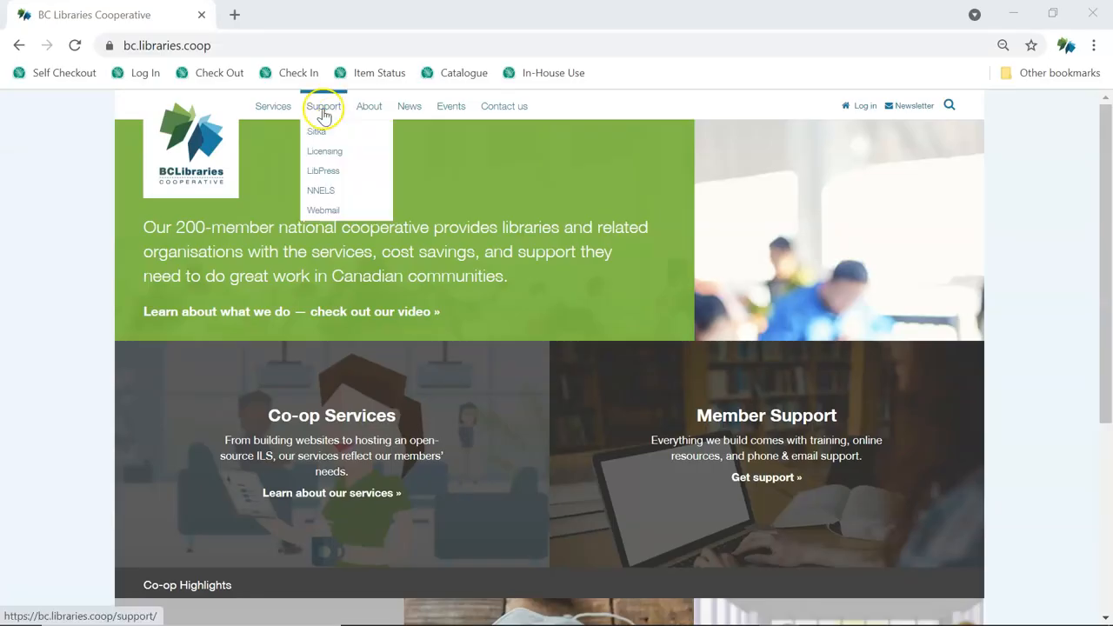
# - Go to the Support page and bring the Request support form into view
pyautogui.click(324, 106)
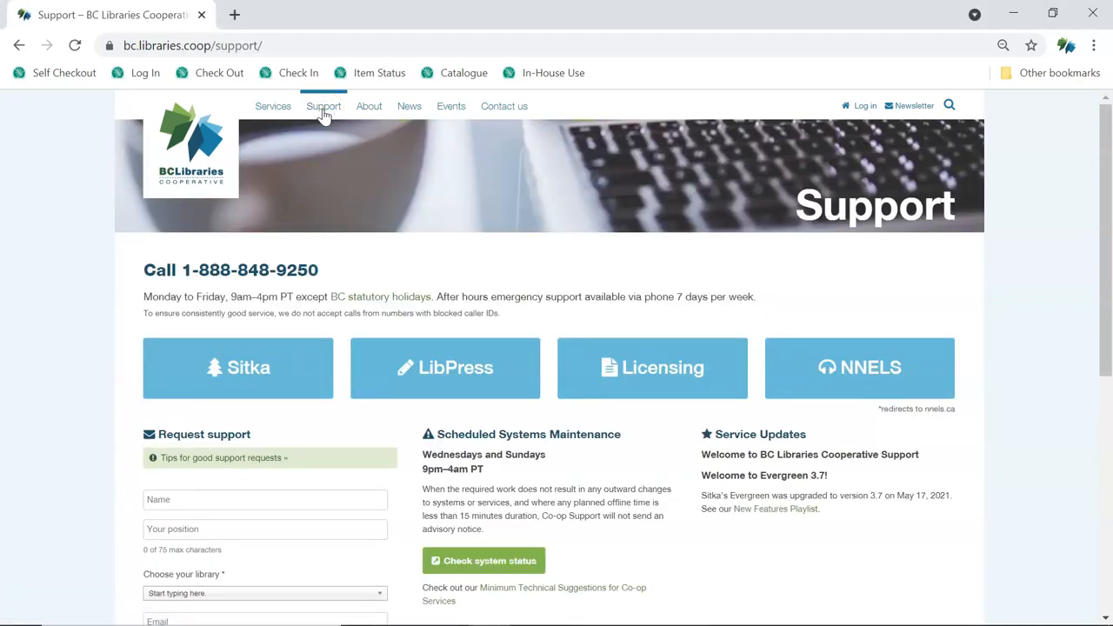
pyautogui.scroll(-3)
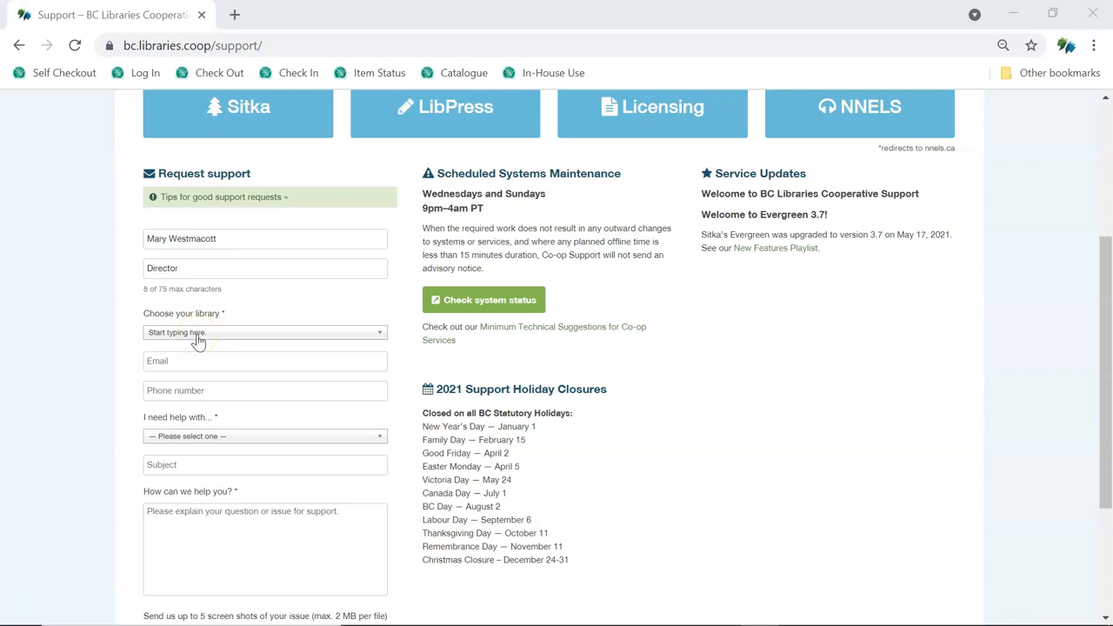
pyautogui.click(261, 332)
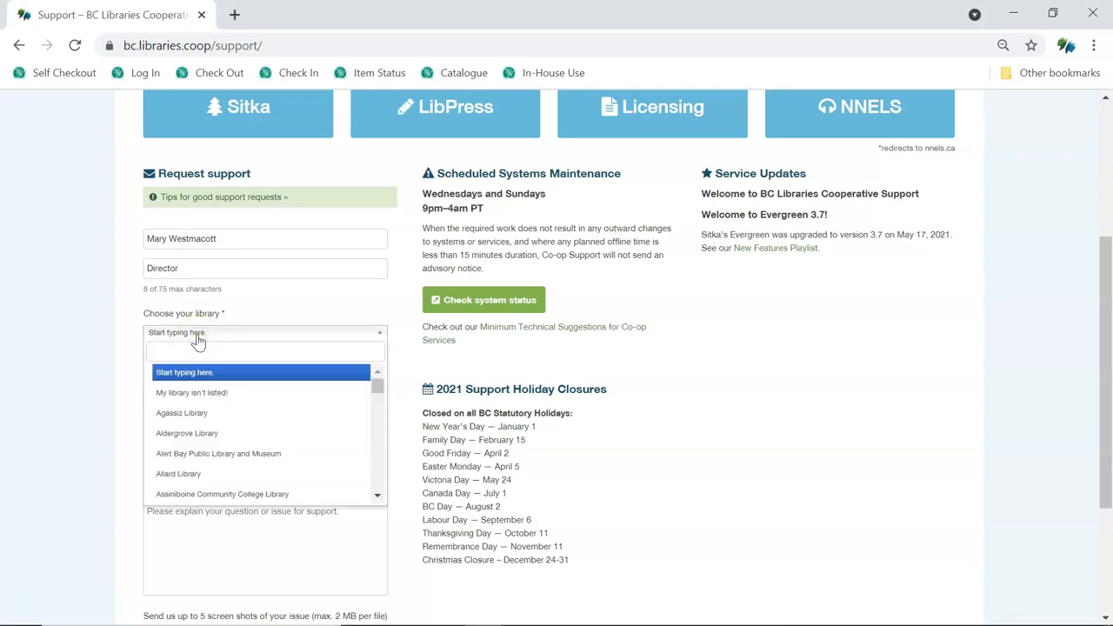
pyautogui.write('m')
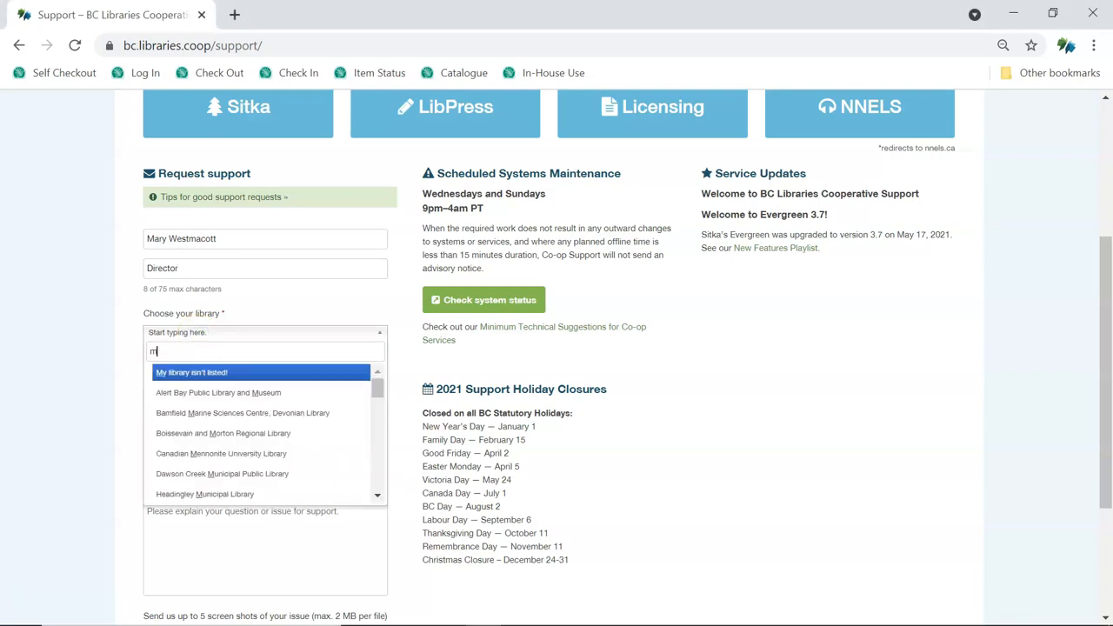
pyautogui.write('aple Public Library')
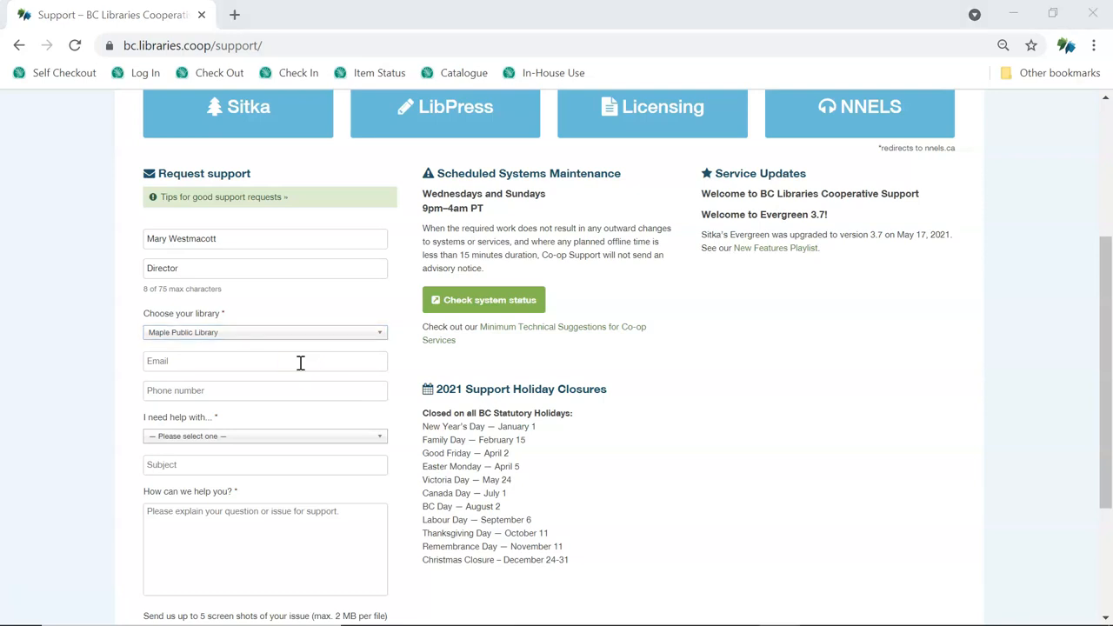
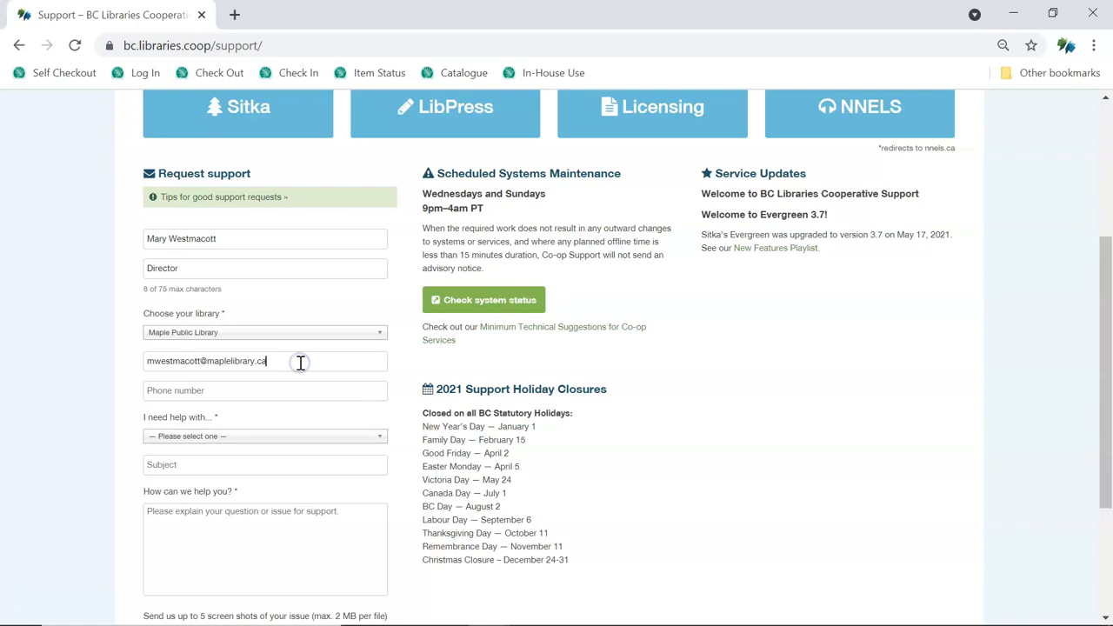
pyautogui.click(264, 389)
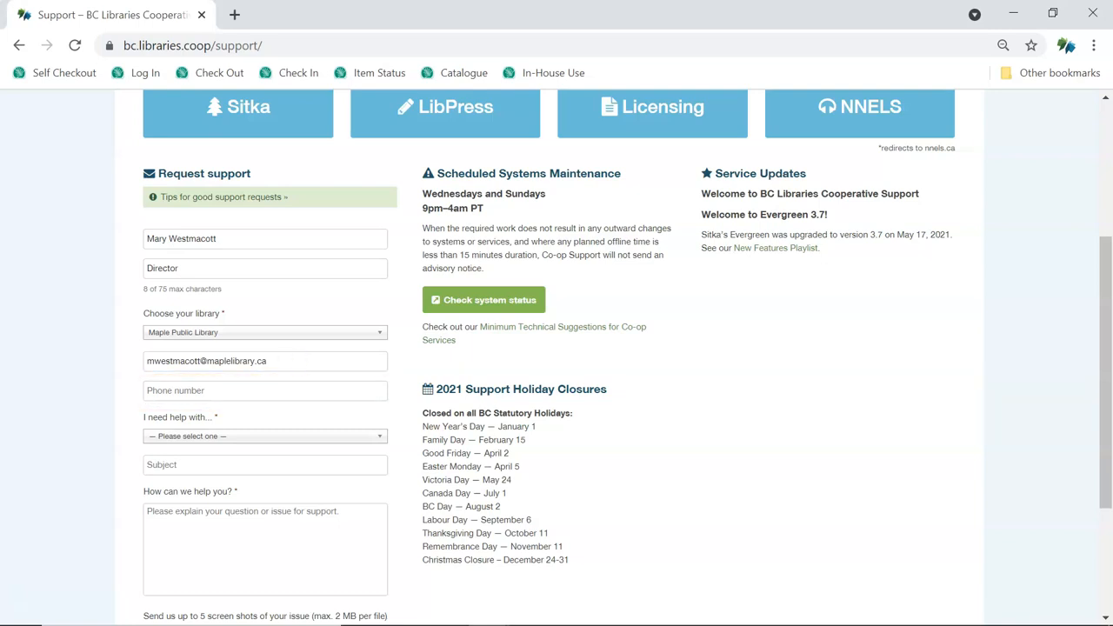
pyautogui.moveTo(294, 431)
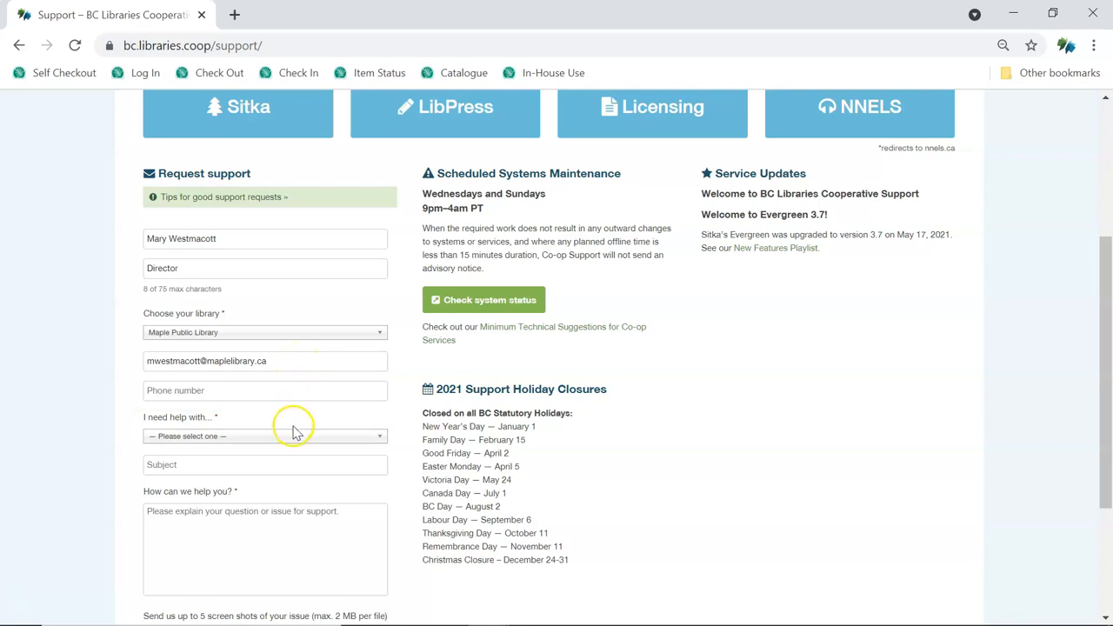
# - Set the 'I need help with' topic to Sitka (Evergreen)
pyautogui.click(264, 435)
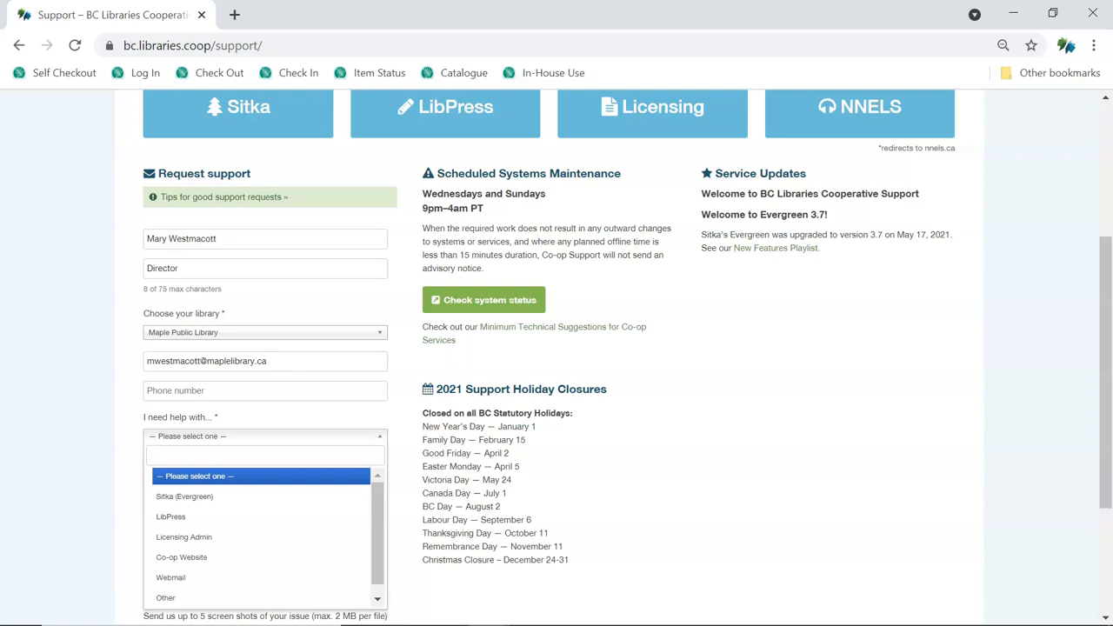
pyautogui.click(265, 455)
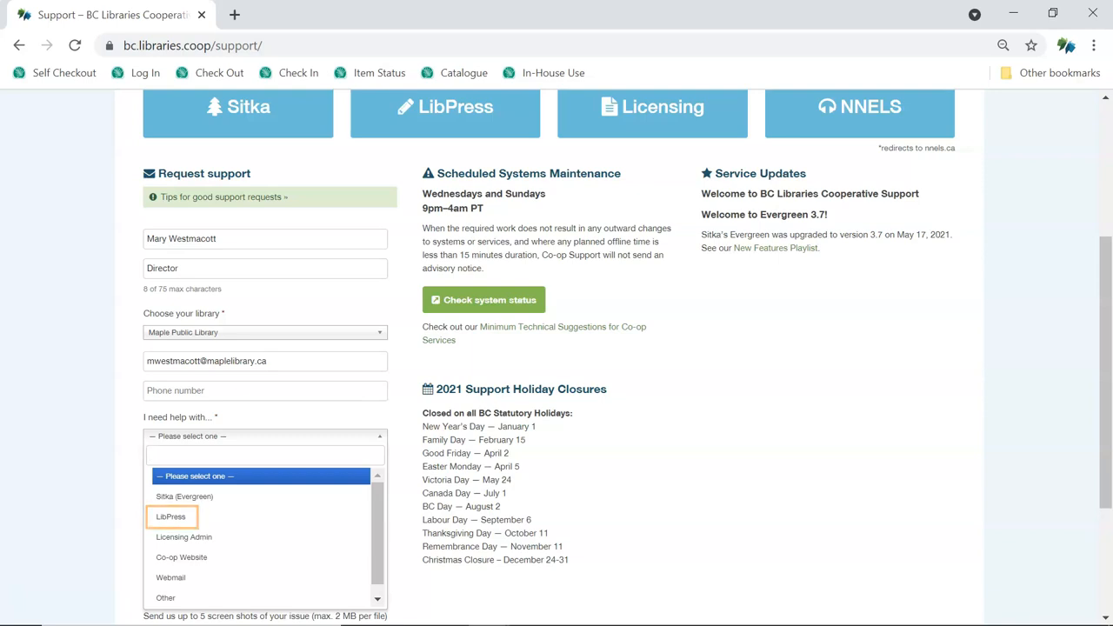
pyautogui.moveTo(184, 535)
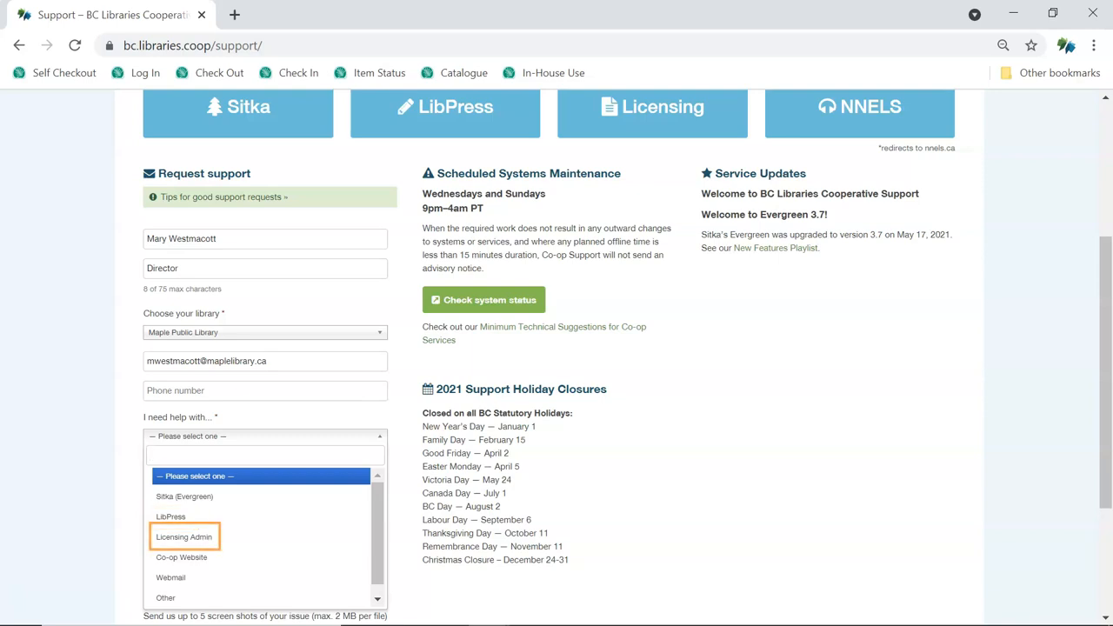
pyautogui.click(264, 454)
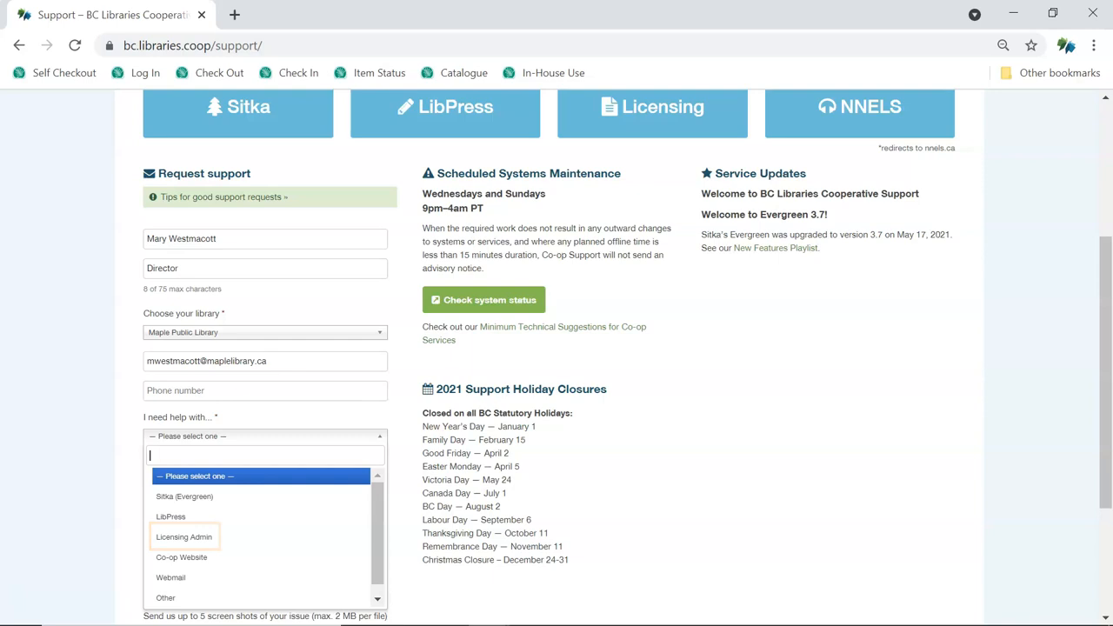
pyautogui.moveTo(181, 556)
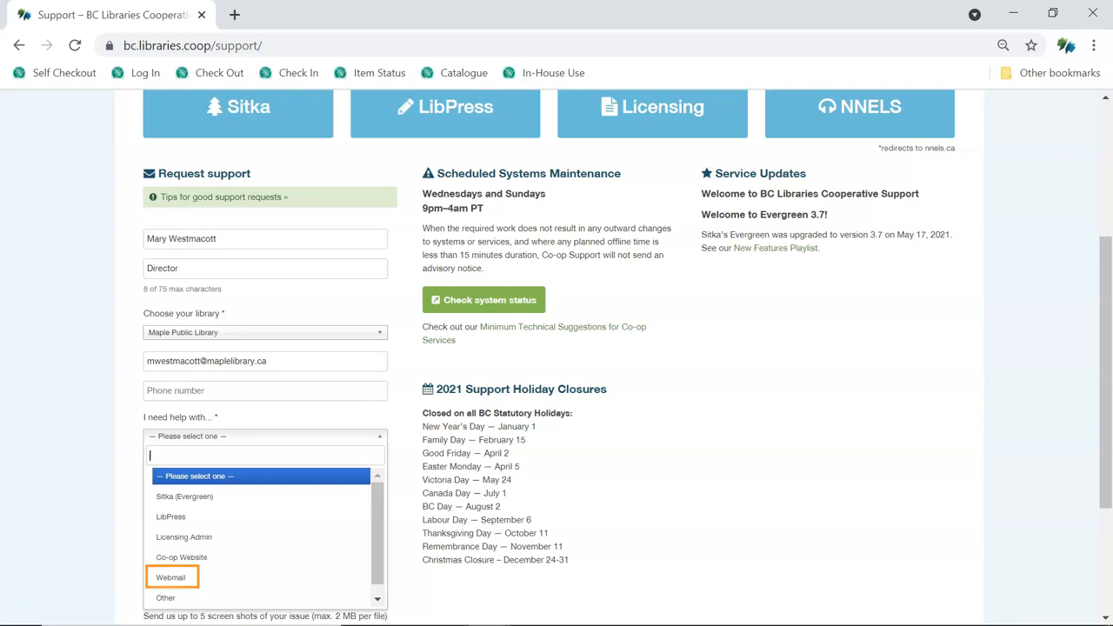
pyautogui.moveTo(166, 598)
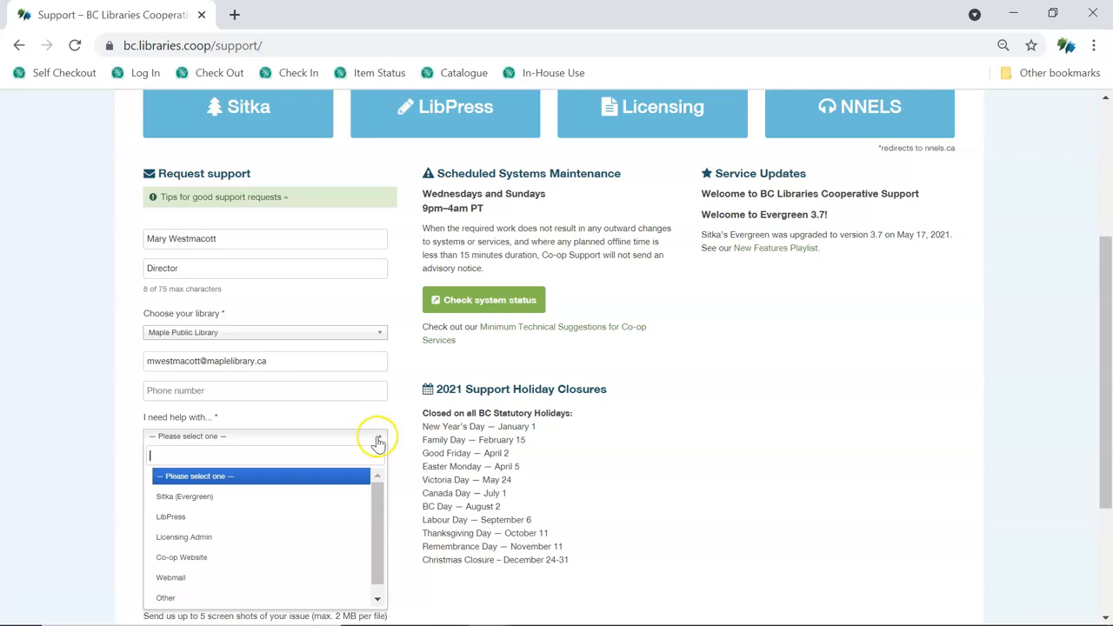
pyautogui.click(184, 495)
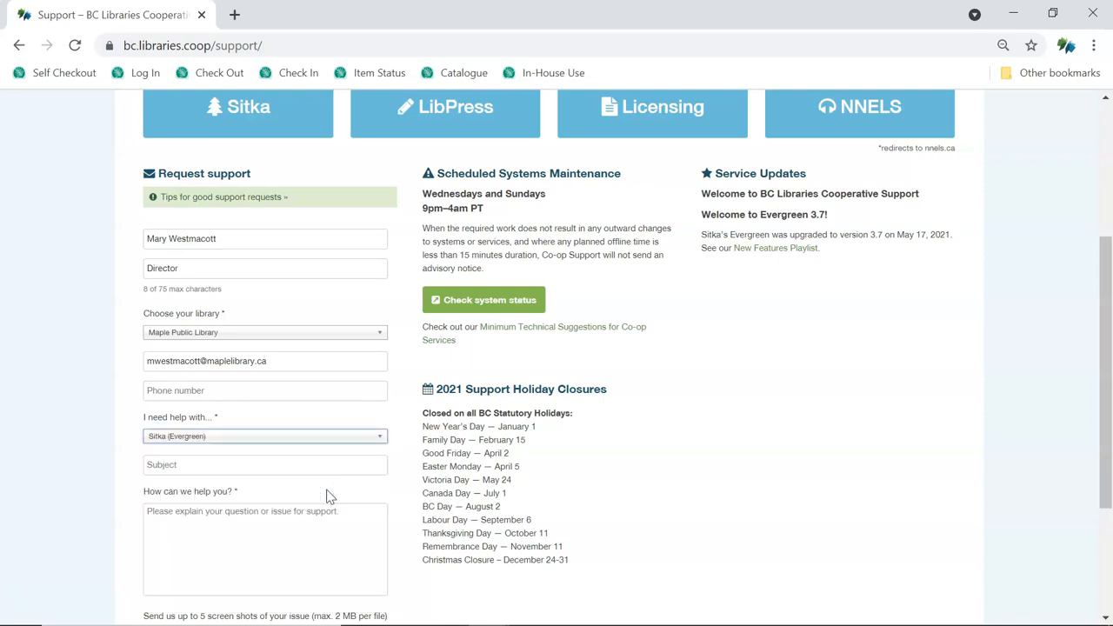
# - Enter the subject 'Multiple patrons unable to log into Overdrive'
pyautogui.click(264, 464)
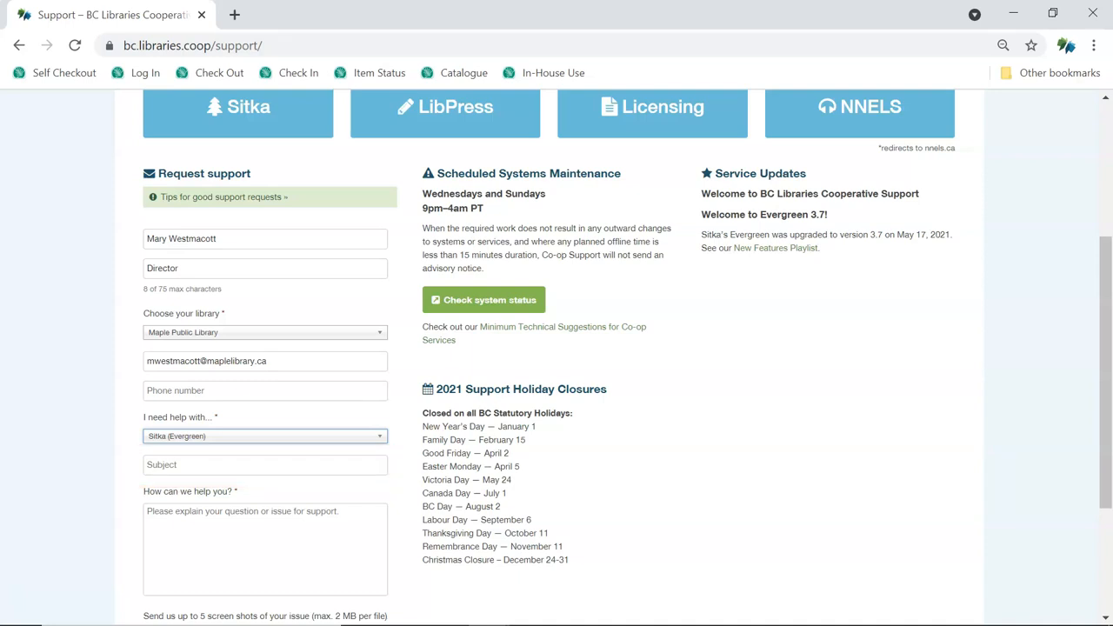
pyautogui.write('Multiple patrons unable to log into Overdrive')
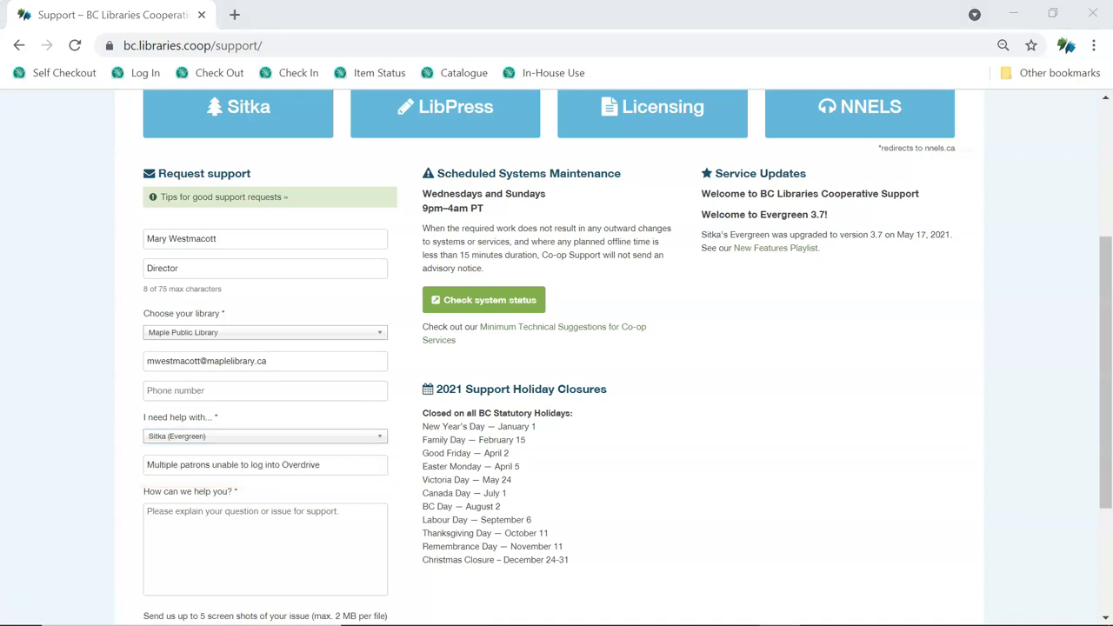
pyautogui.click(264, 550)
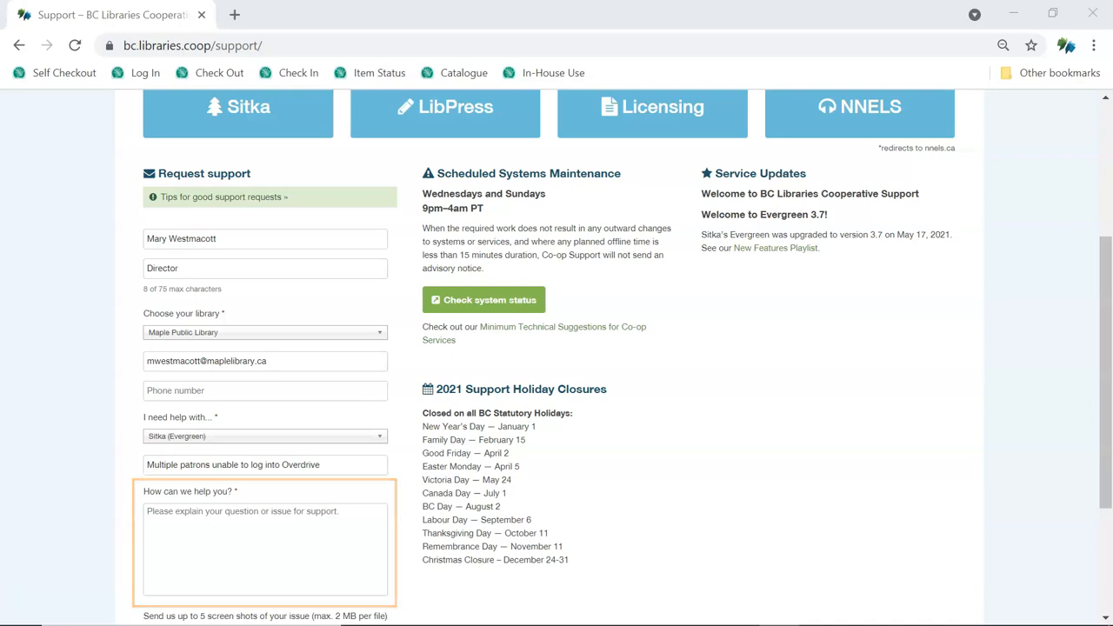
# - Write the Overdrive login problem description starting 'Hello,' and send the support request
pyautogui.write('Hello,')
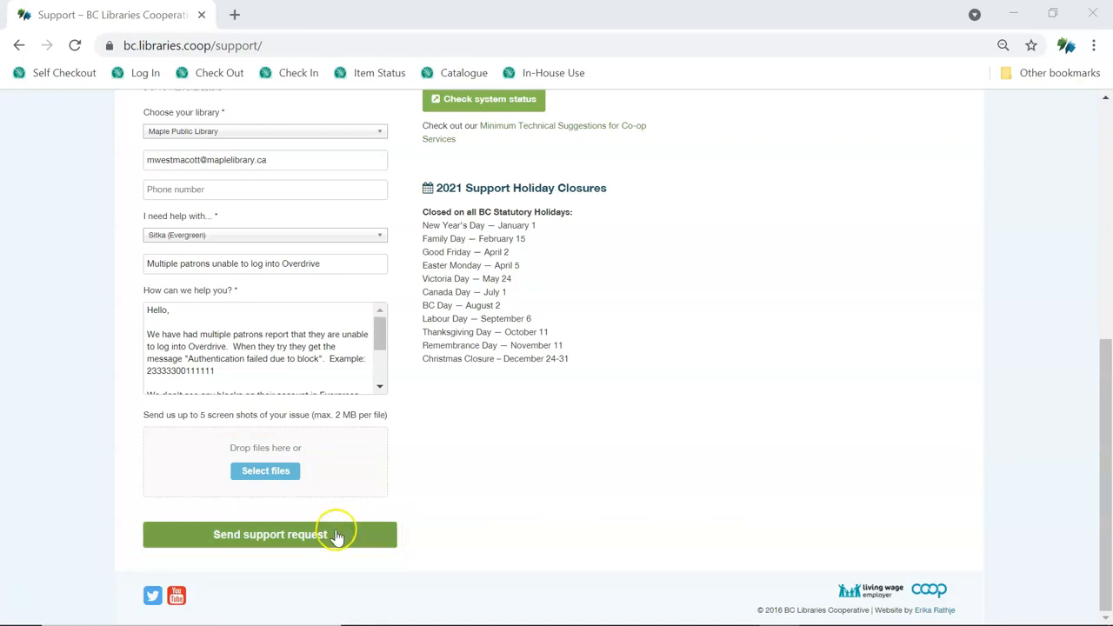
pyautogui.click(269, 534)
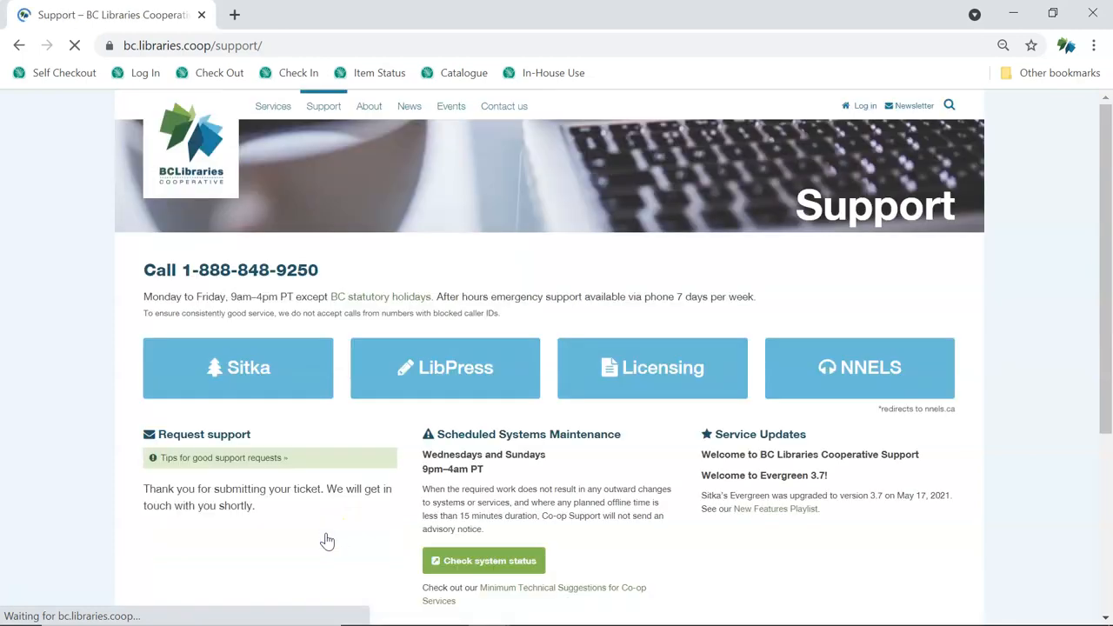